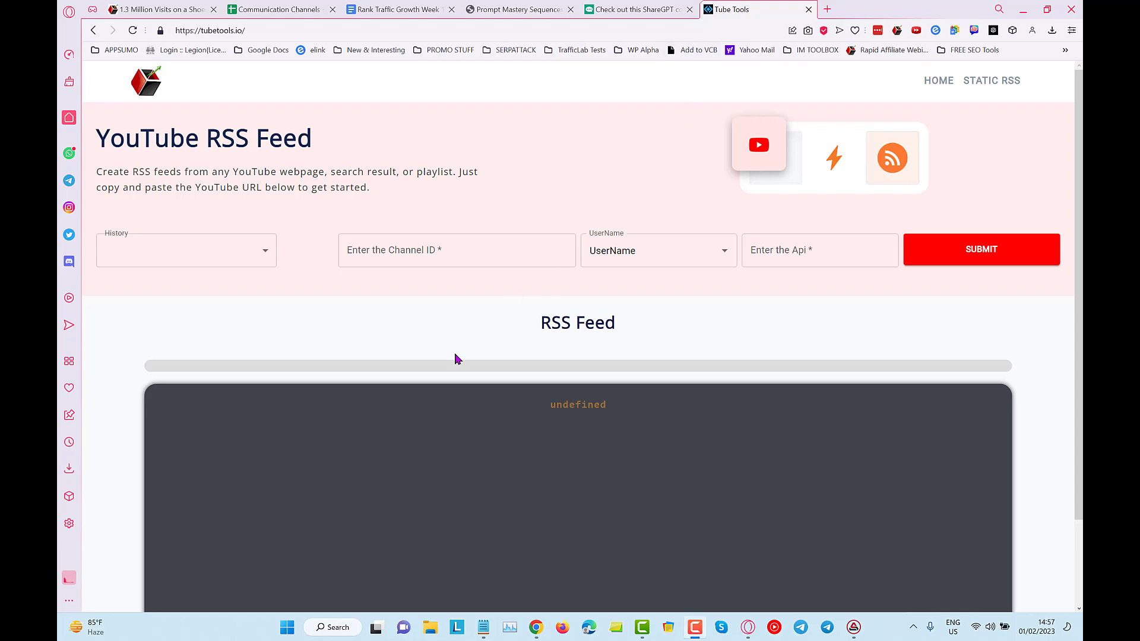
mouse_move(536, 340)
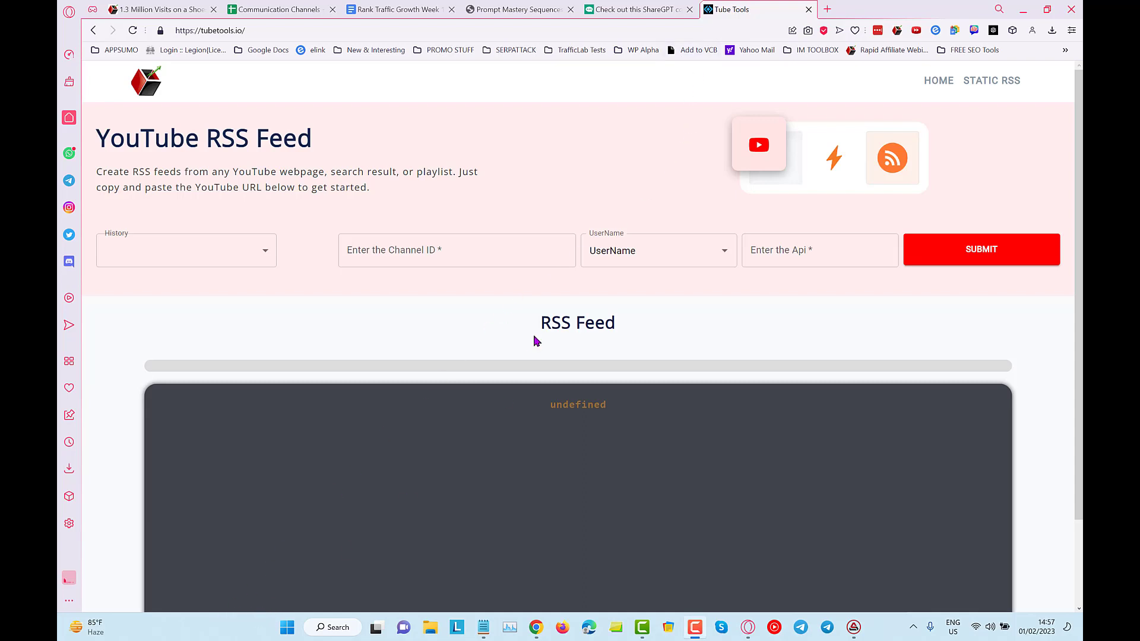
mouse_move(257, 172)
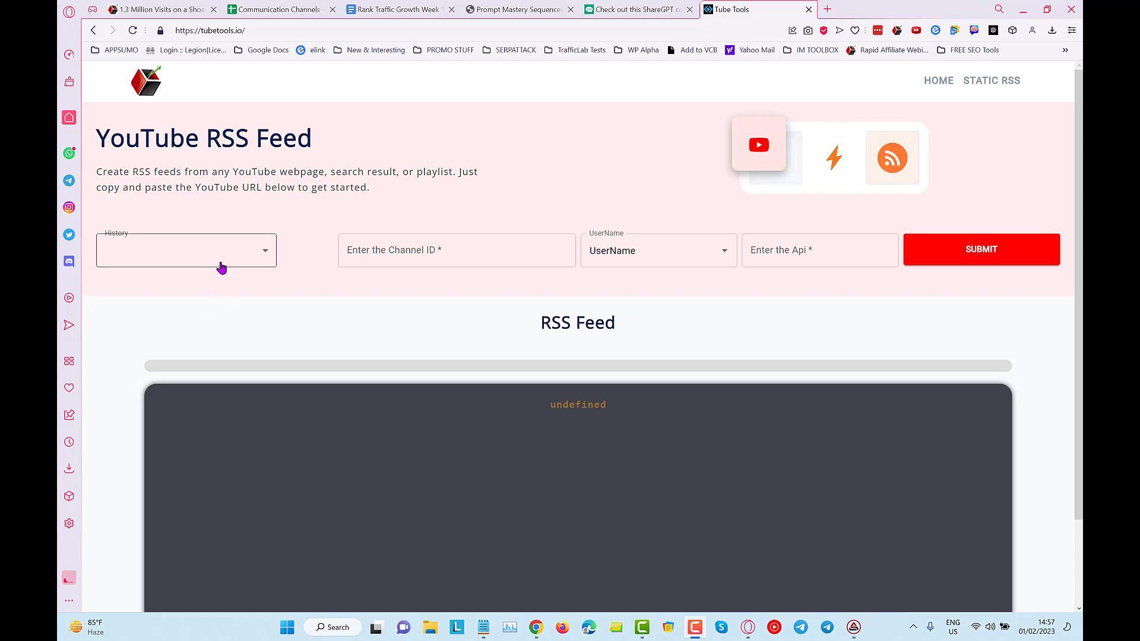
click(456, 251)
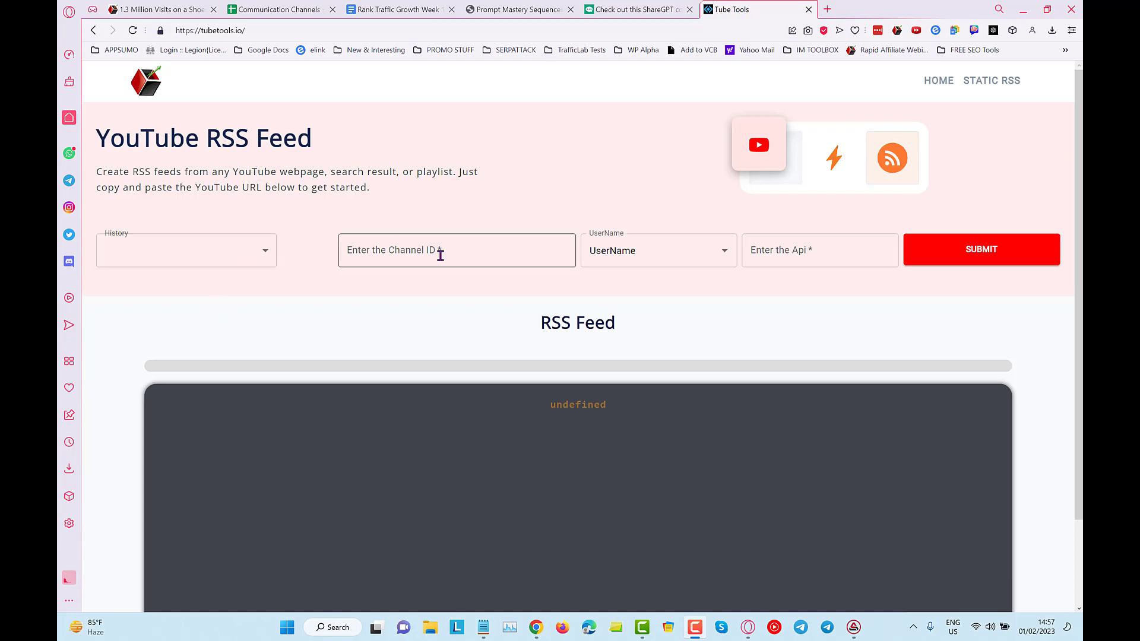
click(980, 249)
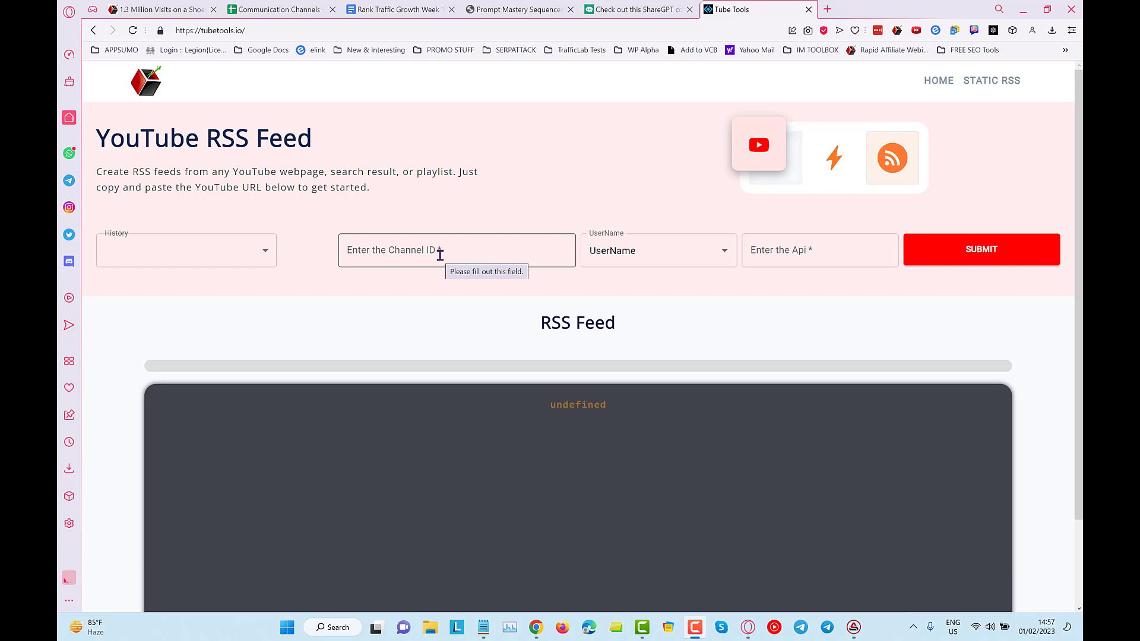
mouse_move(643, 307)
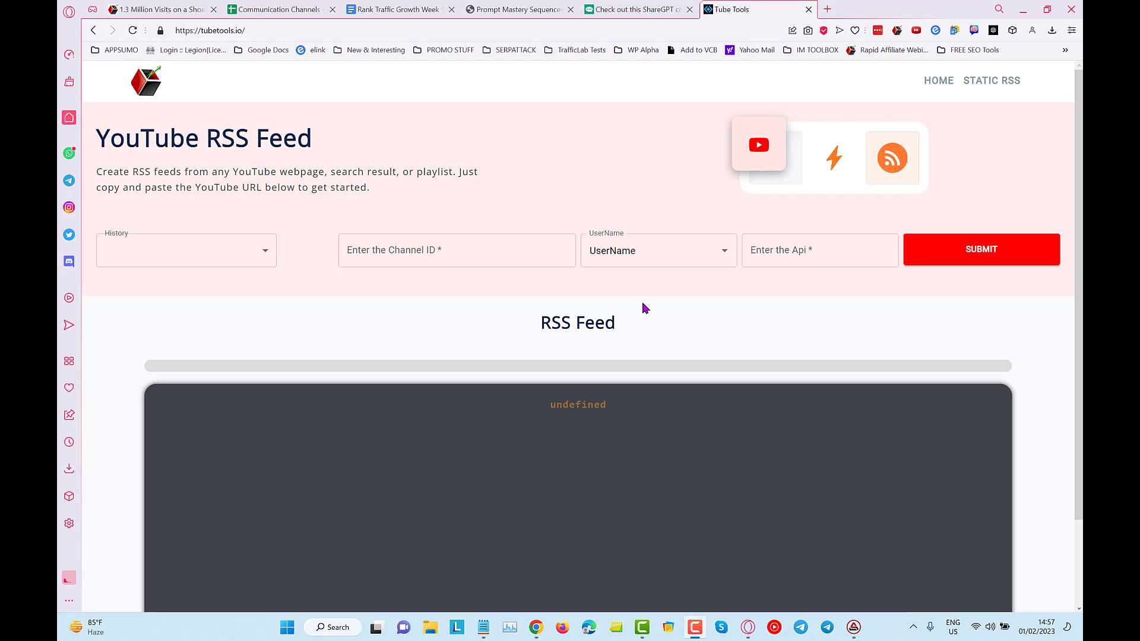
mouse_move(460, 287)
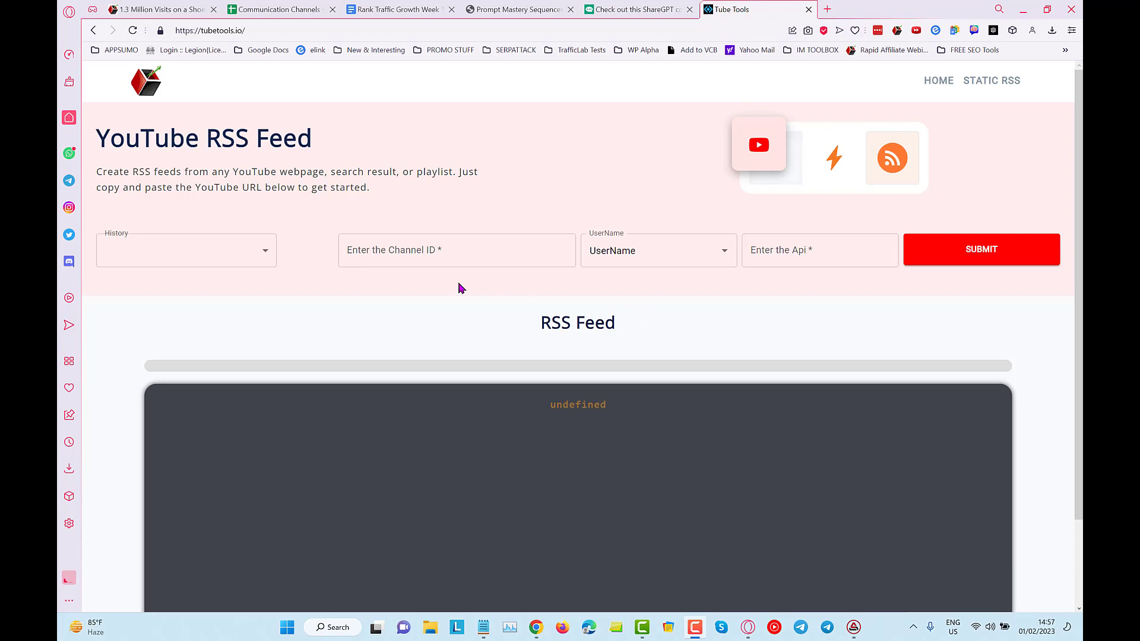
click(979, 249)
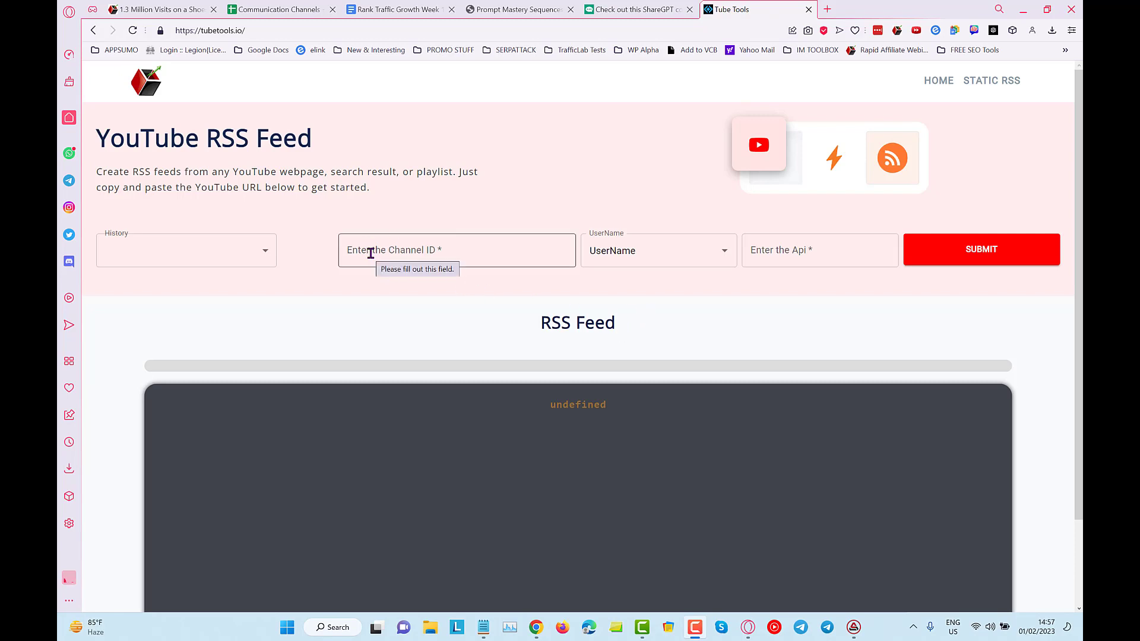
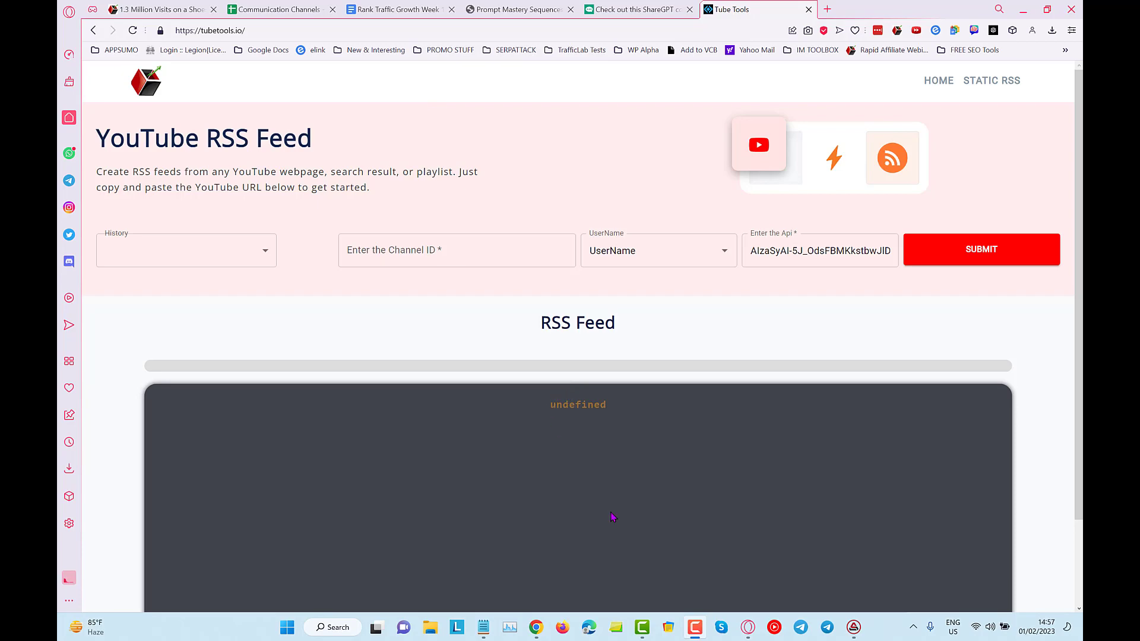
mouse_move(536, 627)
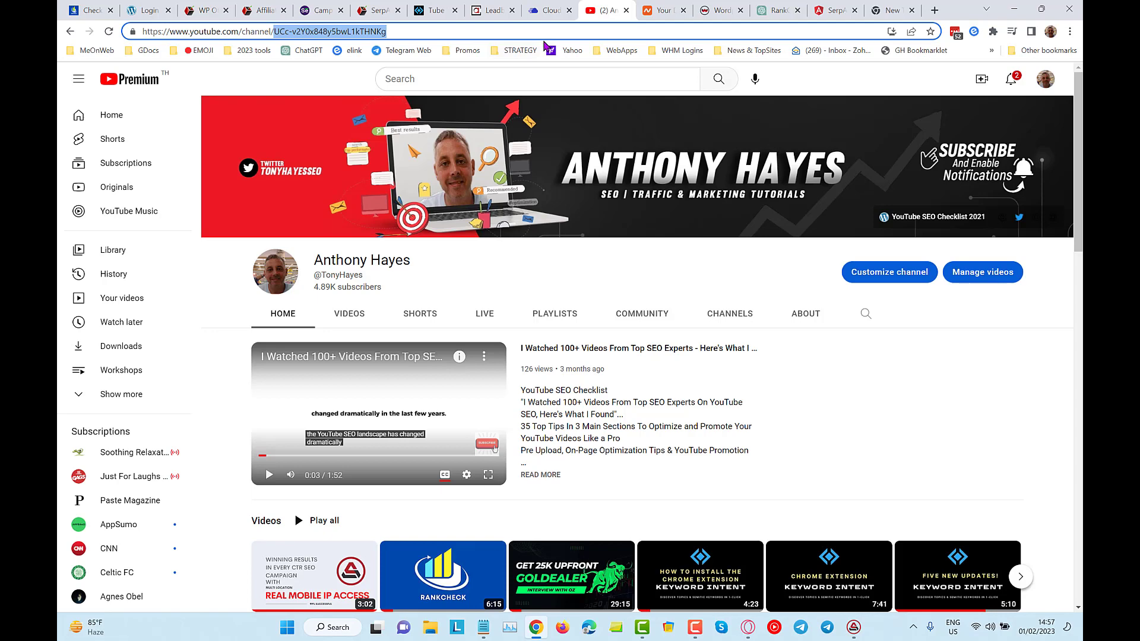
mouse_move(244, 30)
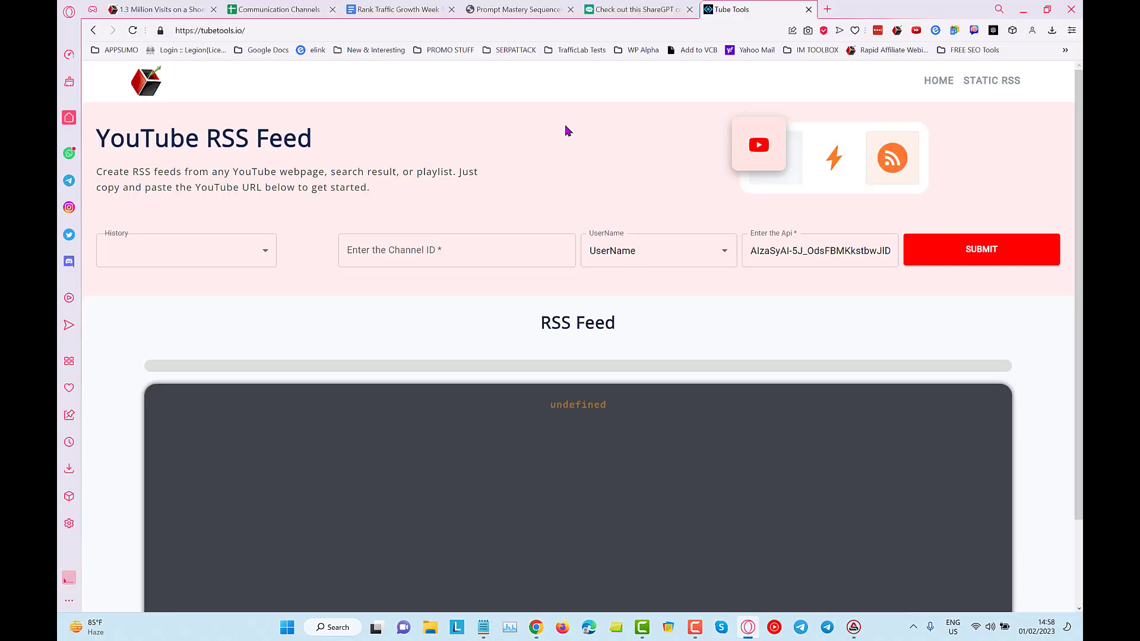
mouse_move(507, 235)
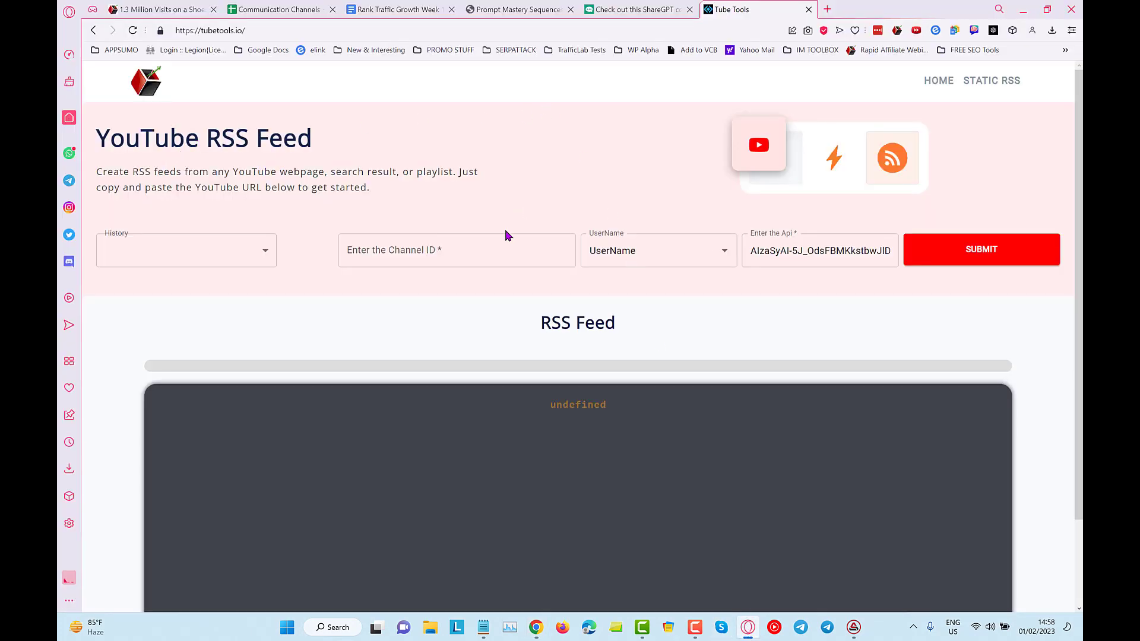
Step: Paste the copied channel ID and switch the lookup type from UserName to ID
right_click(456, 250)
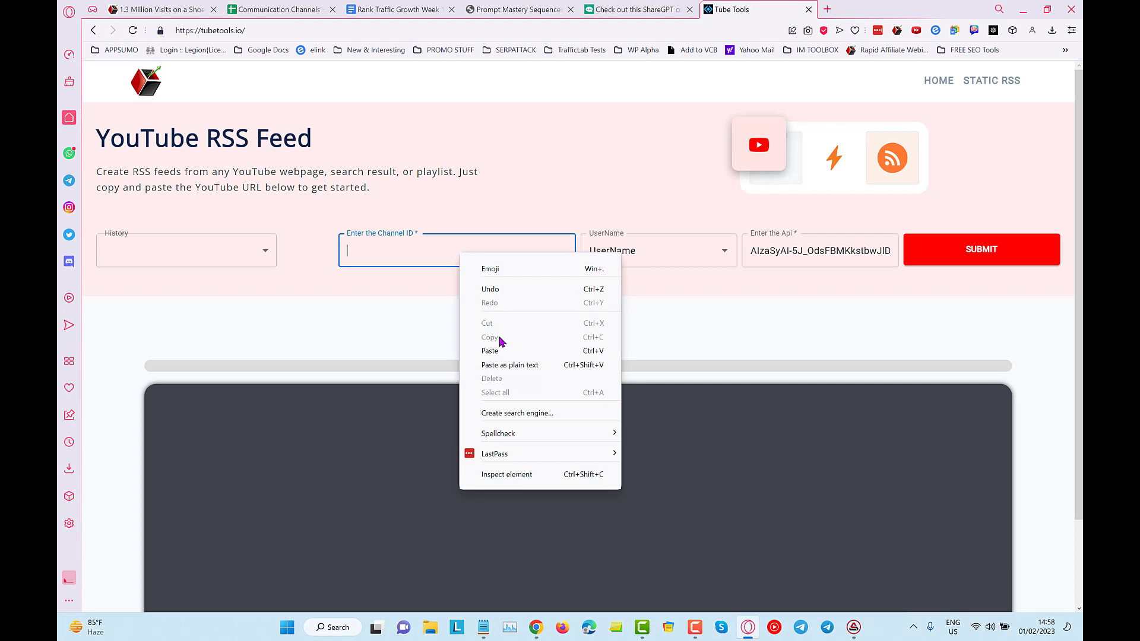
click(490, 352)
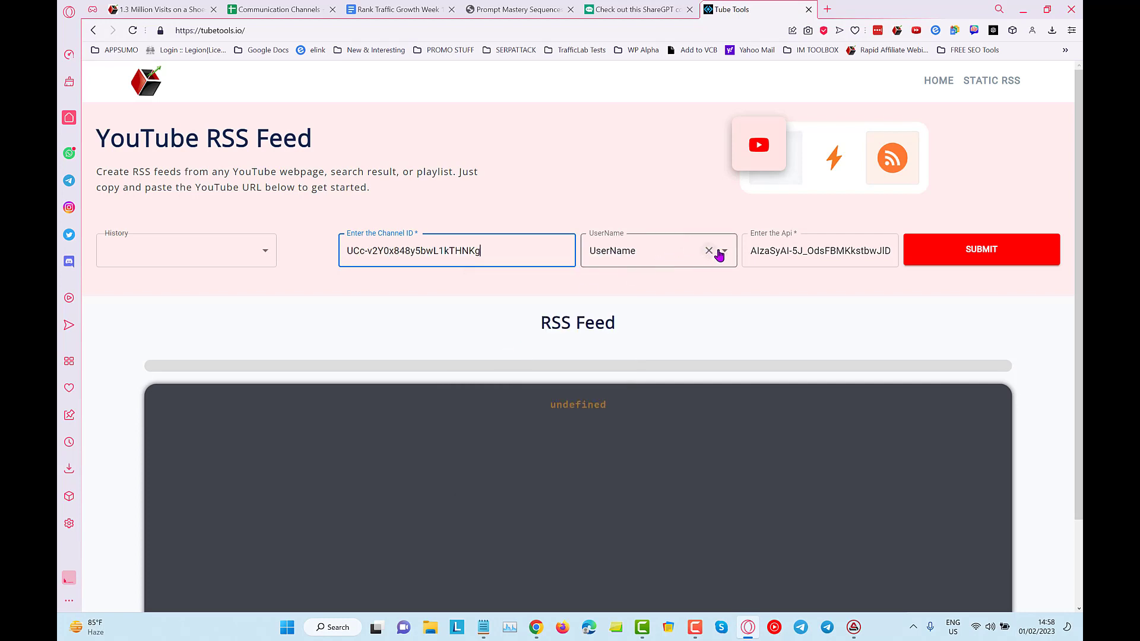
click(723, 250)
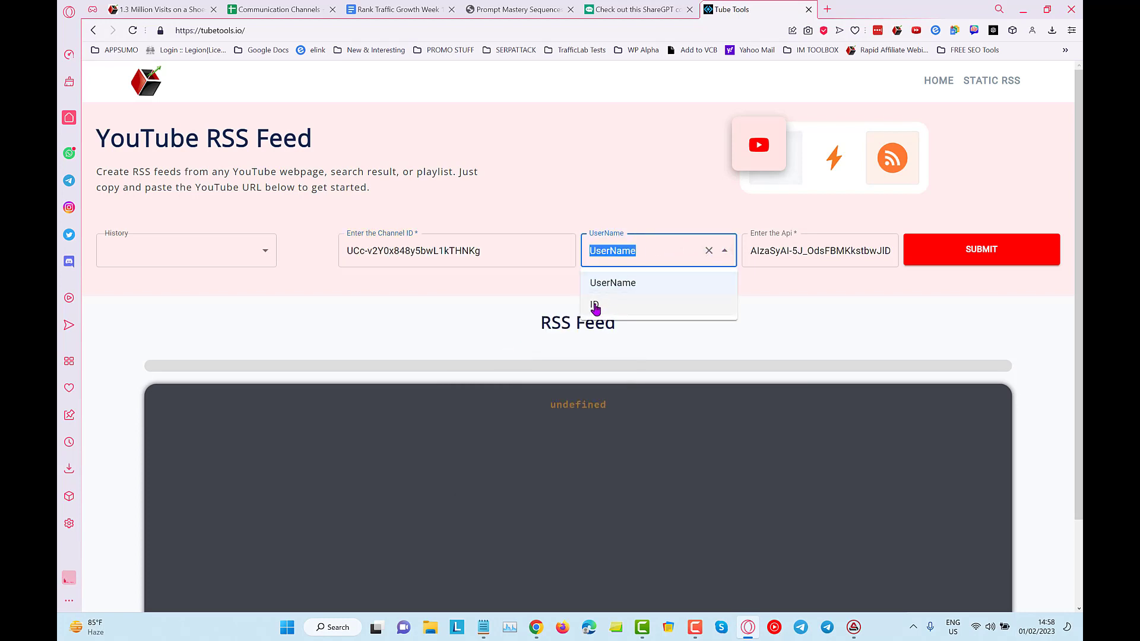
click(594, 303)
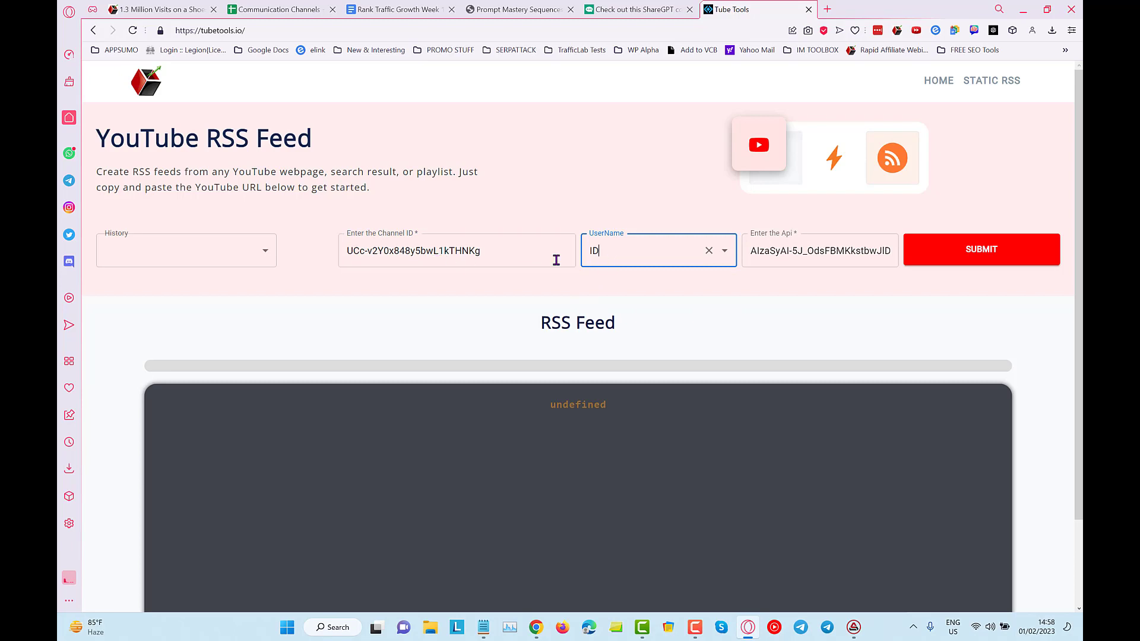
mouse_move(596, 251)
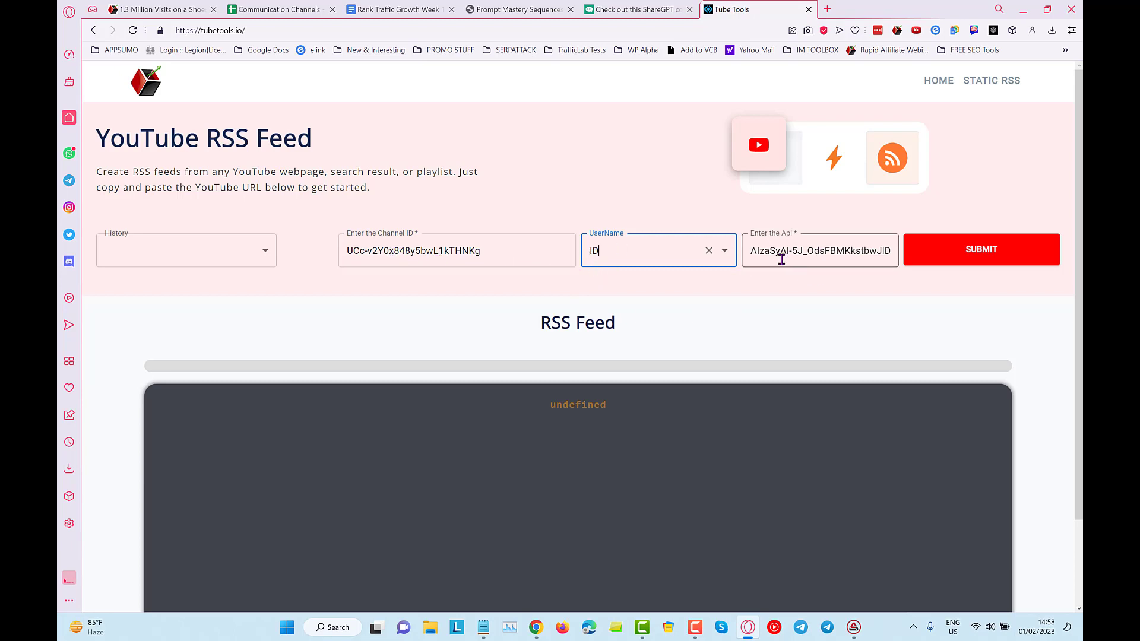
mouse_move(866, 255)
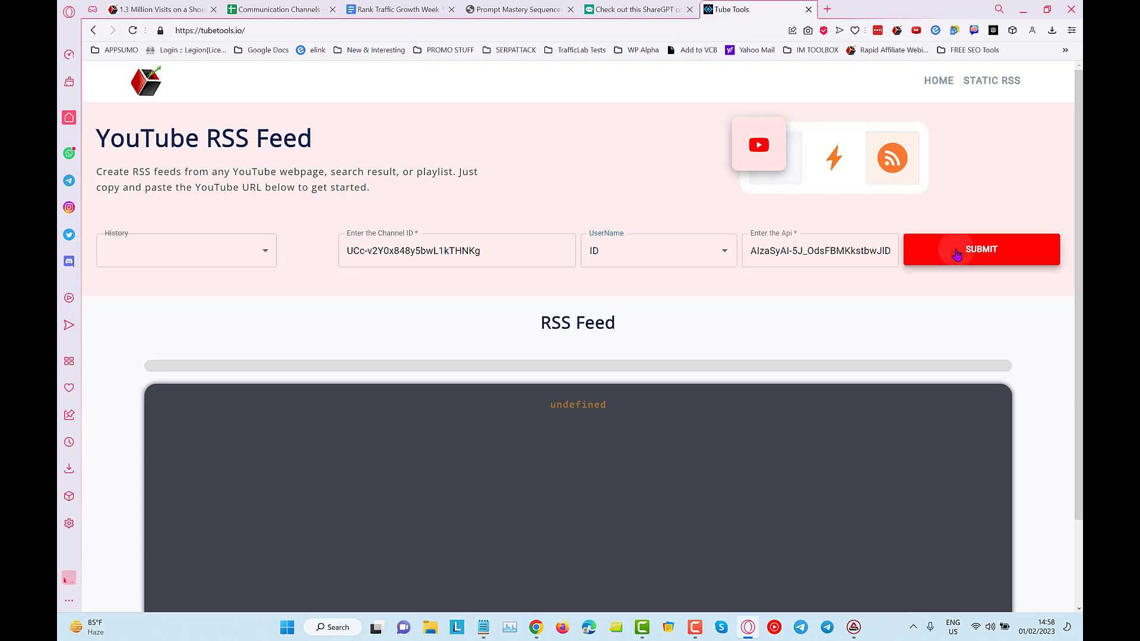
Step: Submit the form to generate the Anthony Hayes feed URL and XML with video entries
click(980, 250)
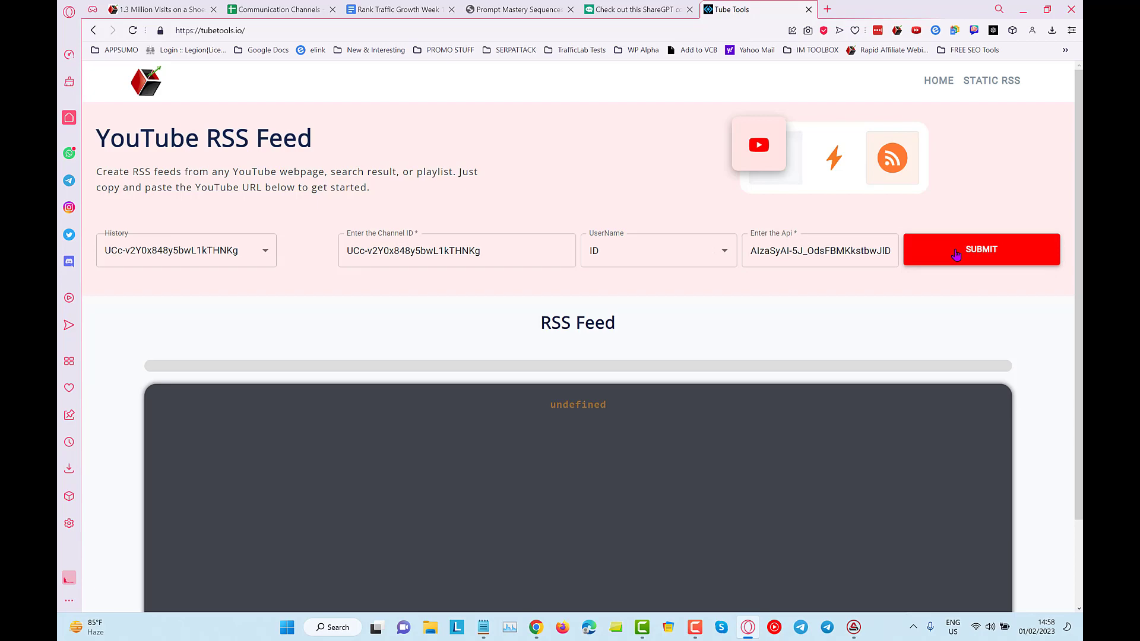
click(981, 249)
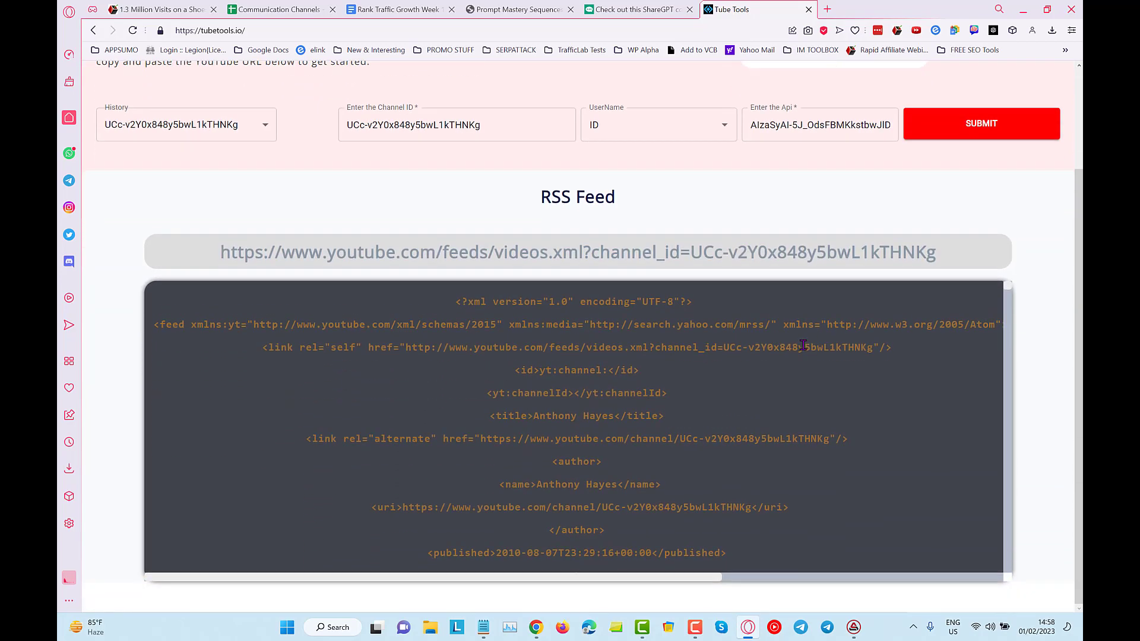
scroll(down, 3)
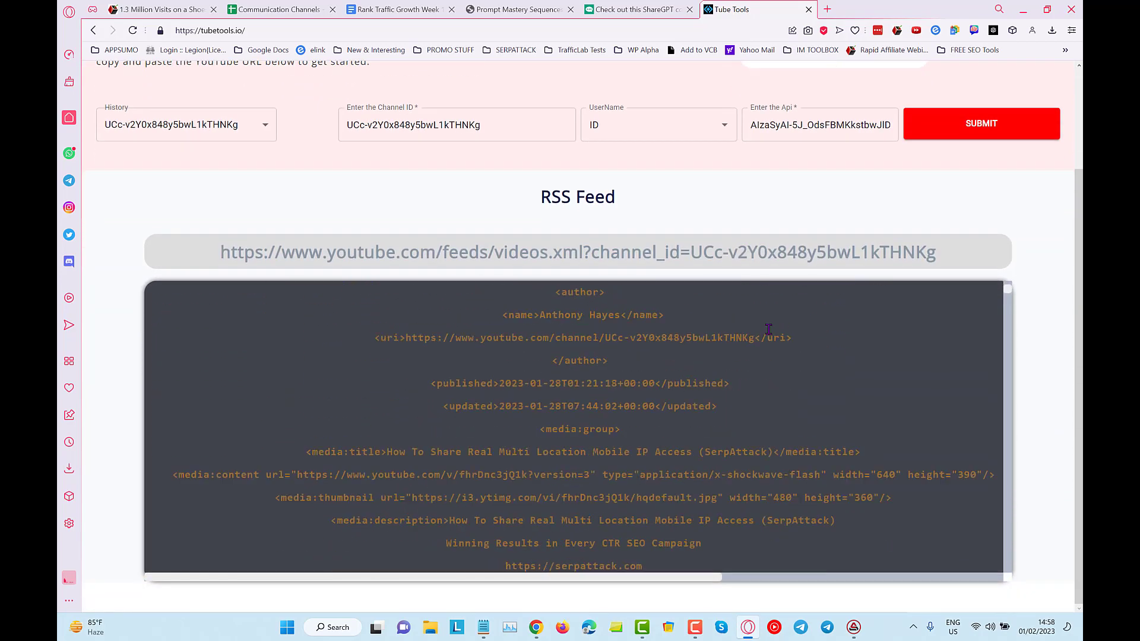
mouse_move(432, 252)
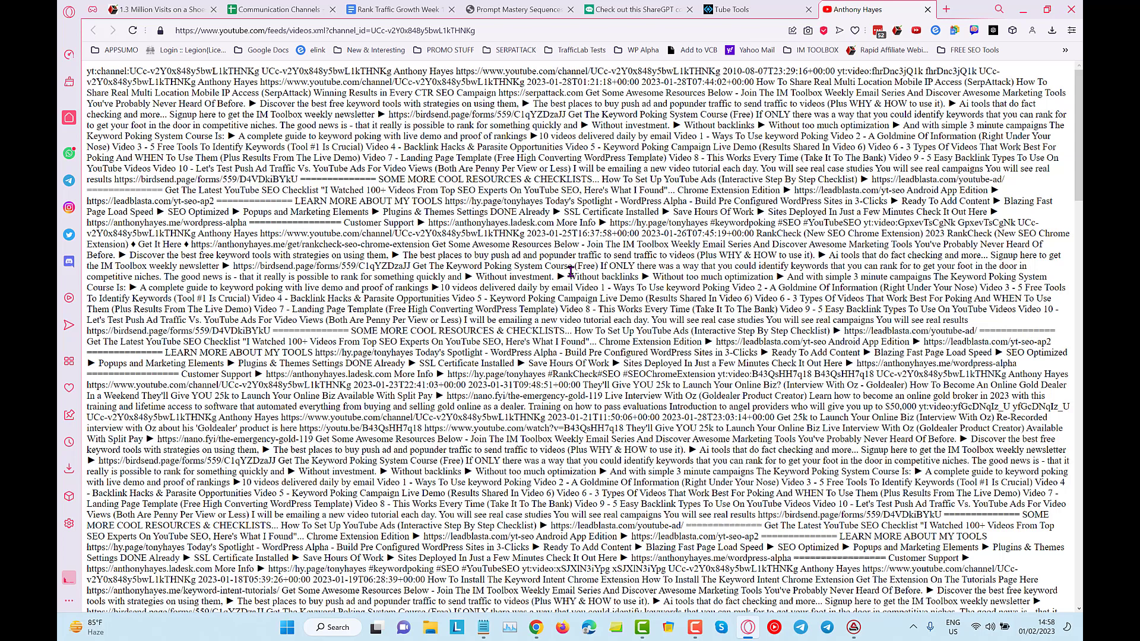
mouse_move(760, 110)
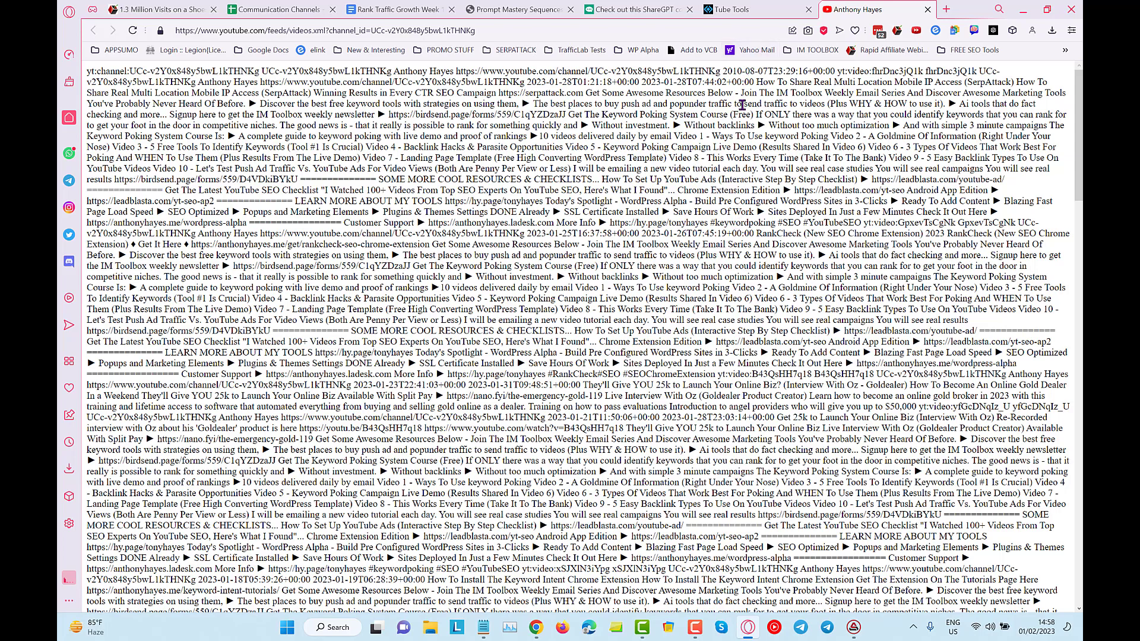
Step: View the raw videos.xml feed for the Anthony Hayes channel in a new Chrome tab
click(734, 8)
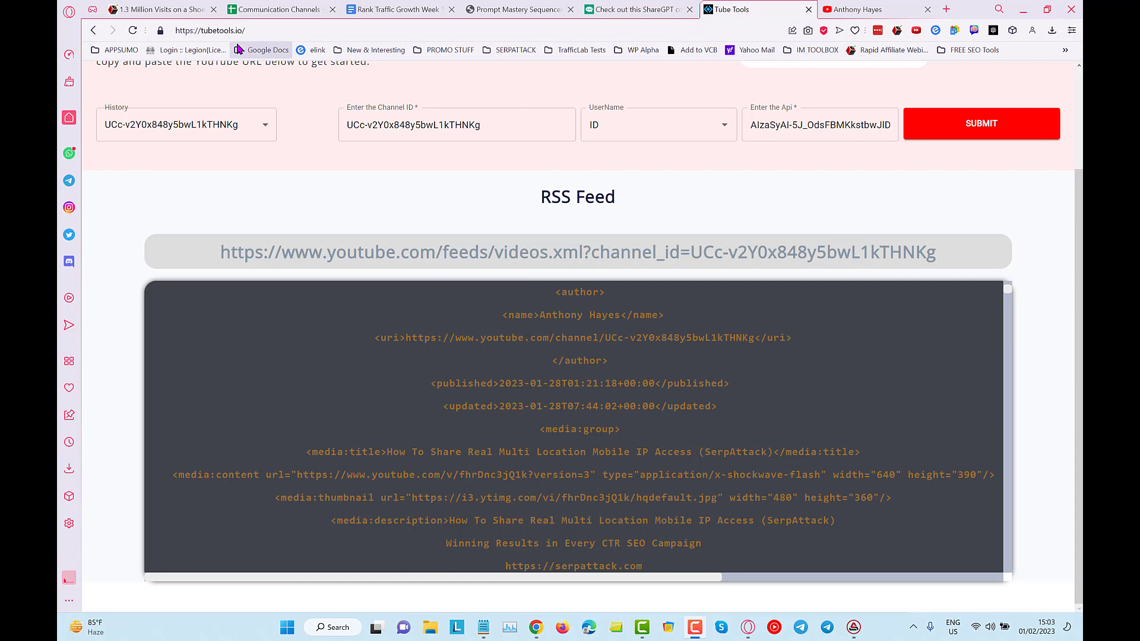
mouse_move(270, 212)
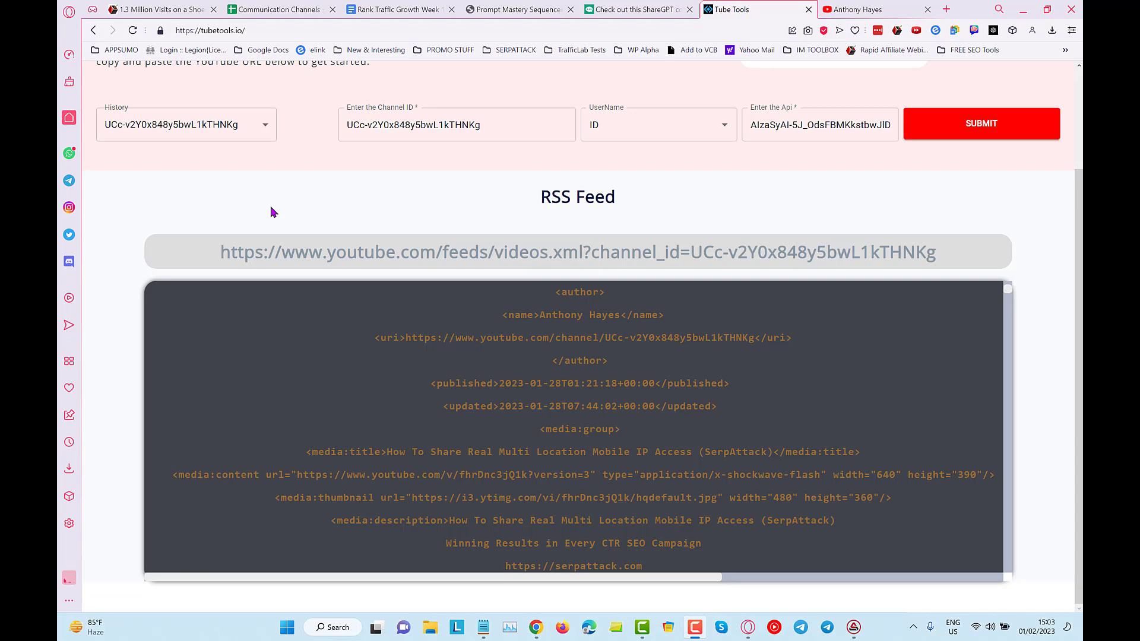
mouse_move(513, 83)
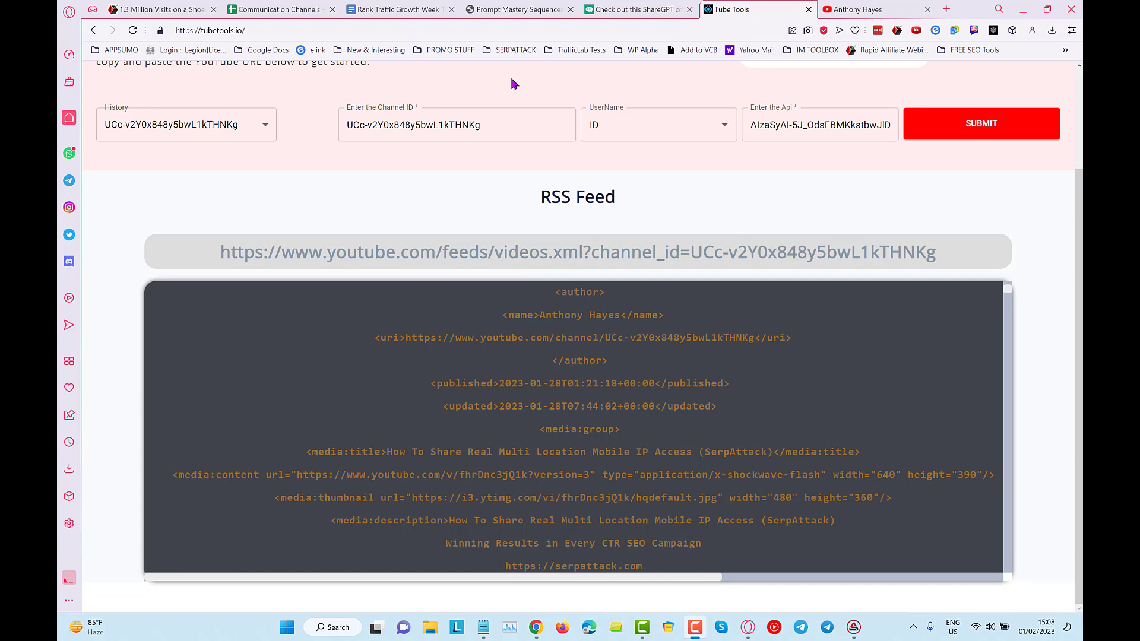